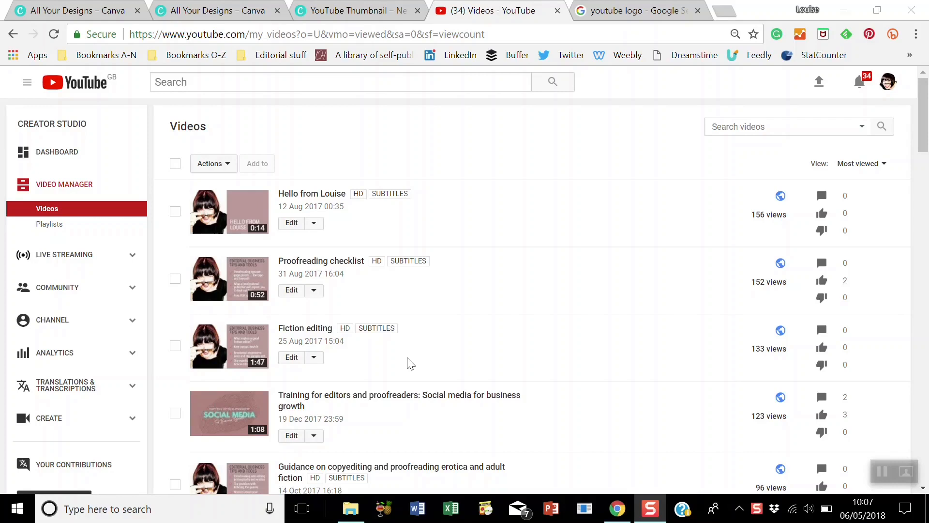
{"action": "mouse_move", "coordinate": [343, 283]}
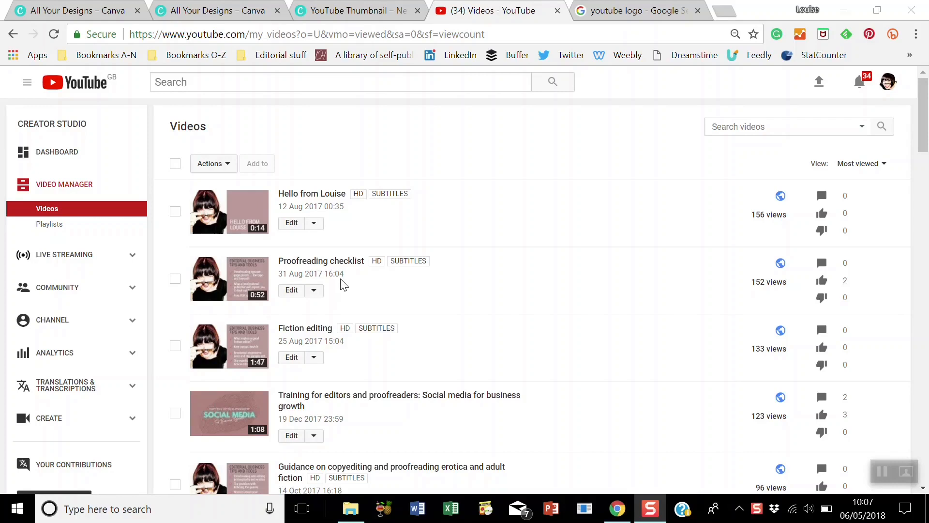
{"action": "mouse_move", "coordinate": [359, 295]}
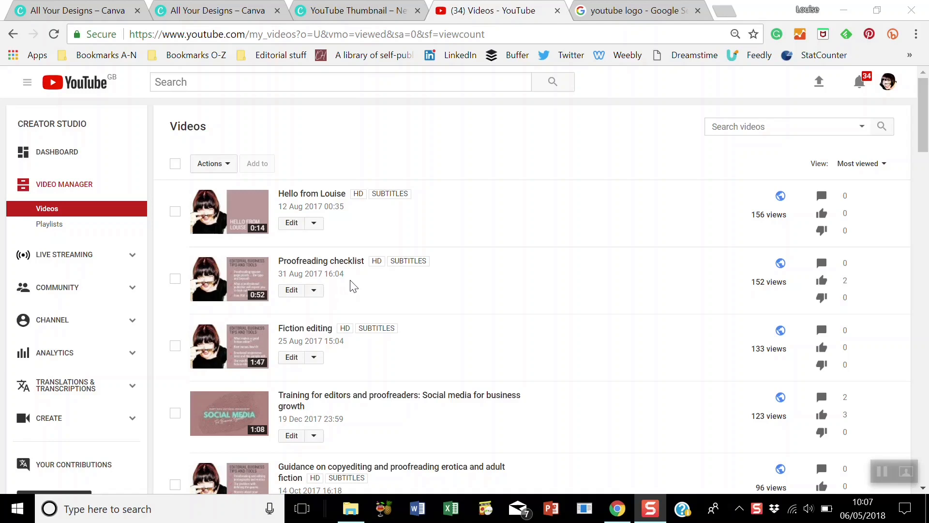
{"action": "mouse_move", "coordinate": [342, 264]}
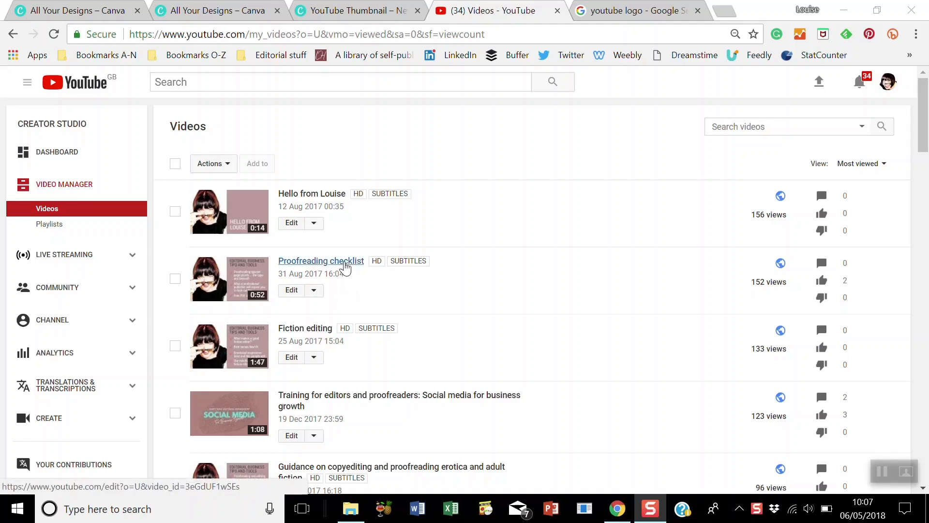
Open the published English track under the Proofreading checklist video's Subtitles/CC tab.
{"action": "left_click", "coordinate": [321, 260]}
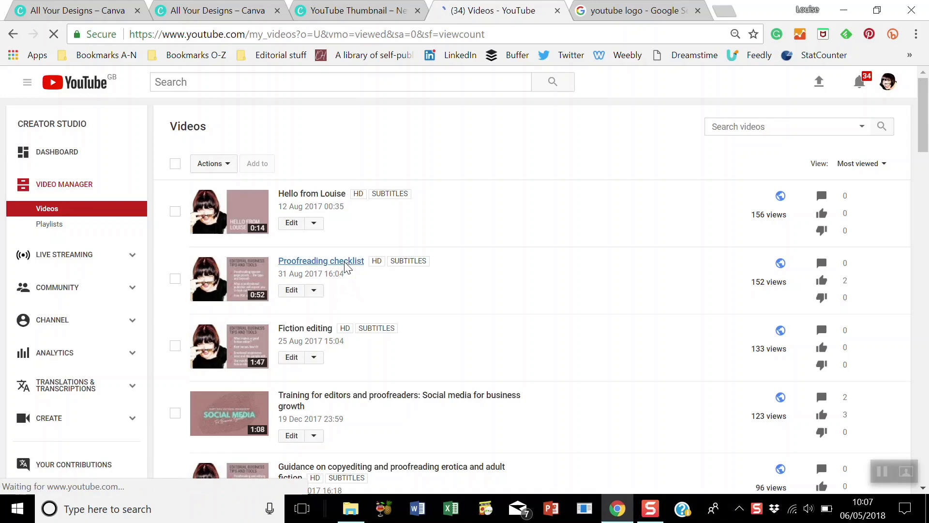
{"action": "left_click", "coordinate": [320, 261]}
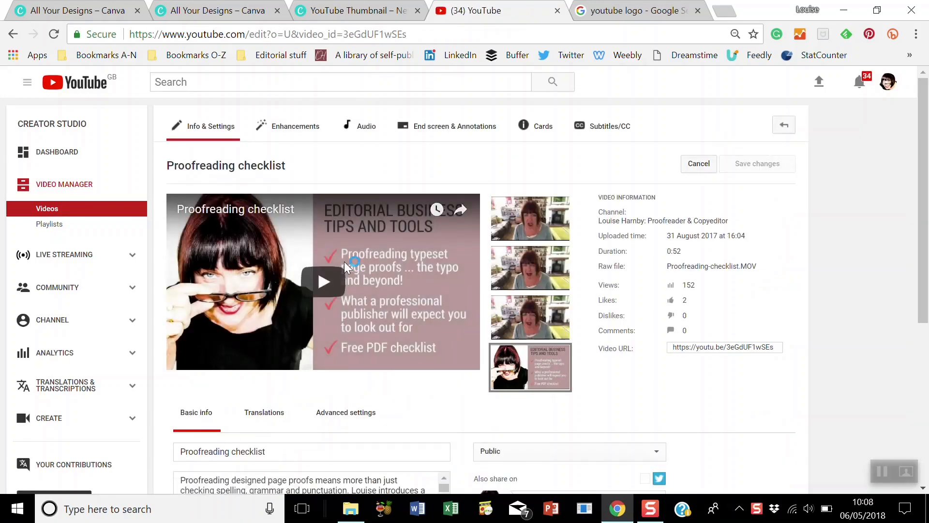
{"action": "left_click", "coordinate": [610, 126]}
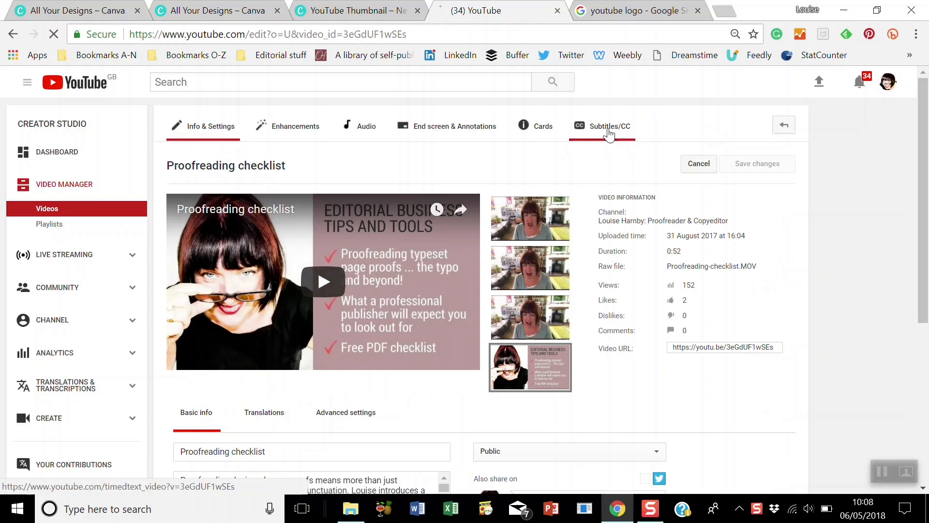
{"action": "left_click", "coordinate": [609, 126]}
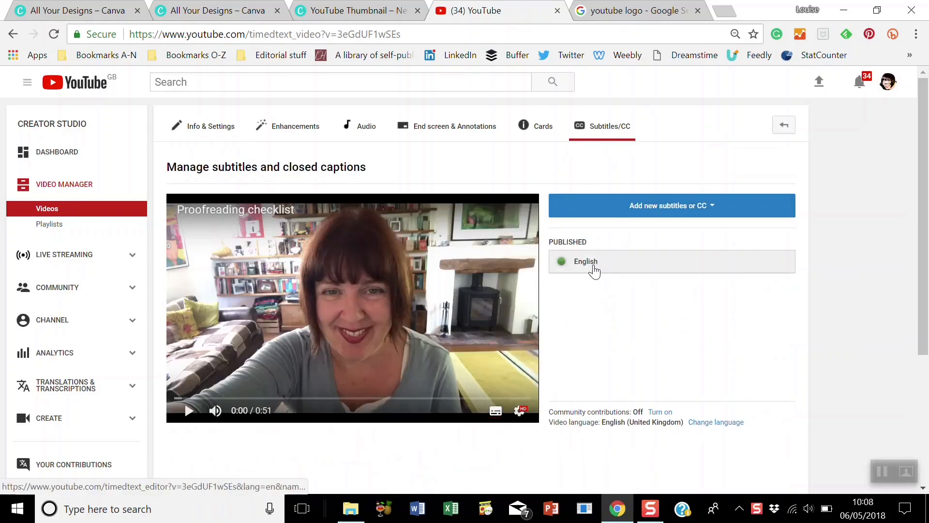
{"action": "left_click", "coordinate": [585, 262]}
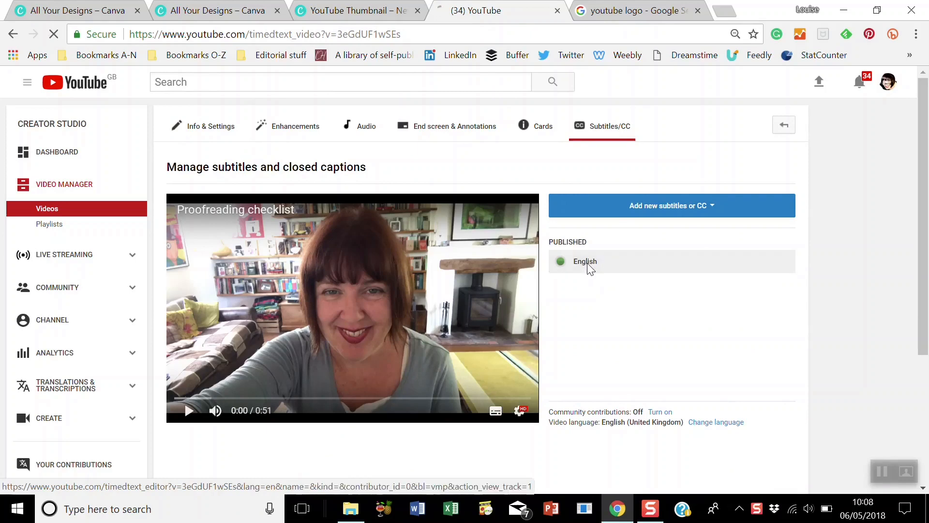
{"action": "left_click", "coordinate": [585, 262]}
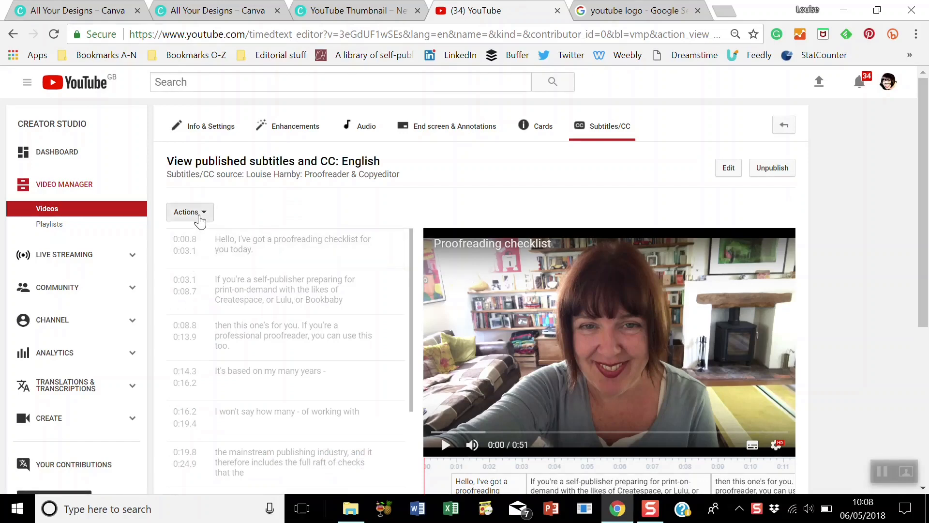
Download the English subtitles as .srt twice, producing captions.srt and captions (1).srt.
{"action": "left_click", "coordinate": [187, 212]}
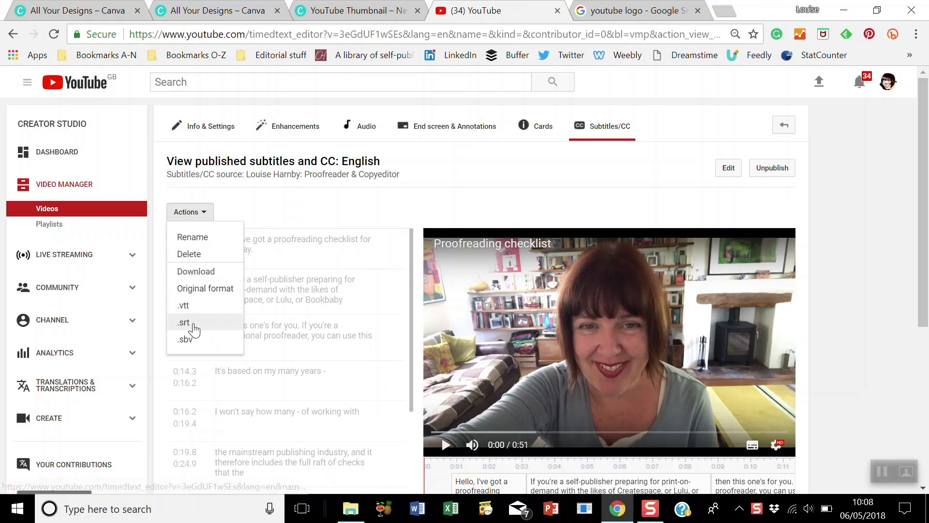
{"action": "left_click", "coordinate": [183, 323]}
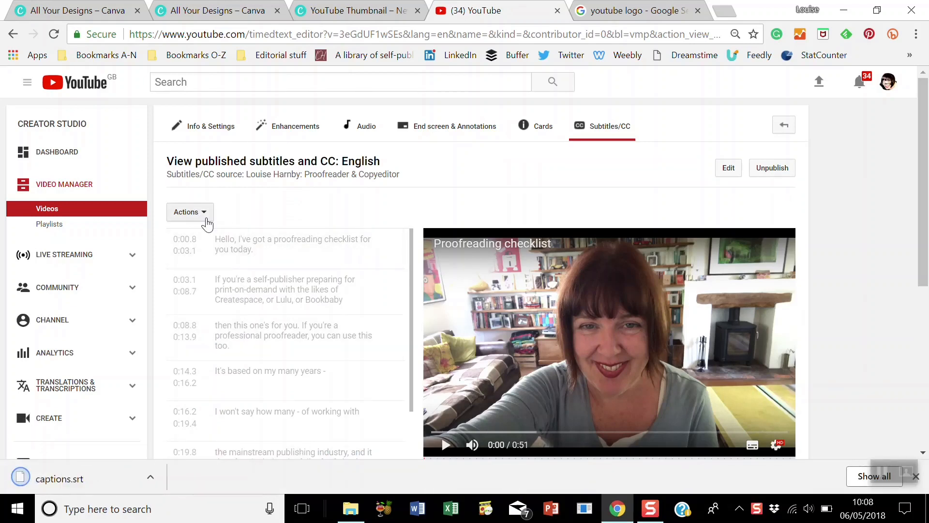
{"action": "left_click", "coordinate": [189, 212]}
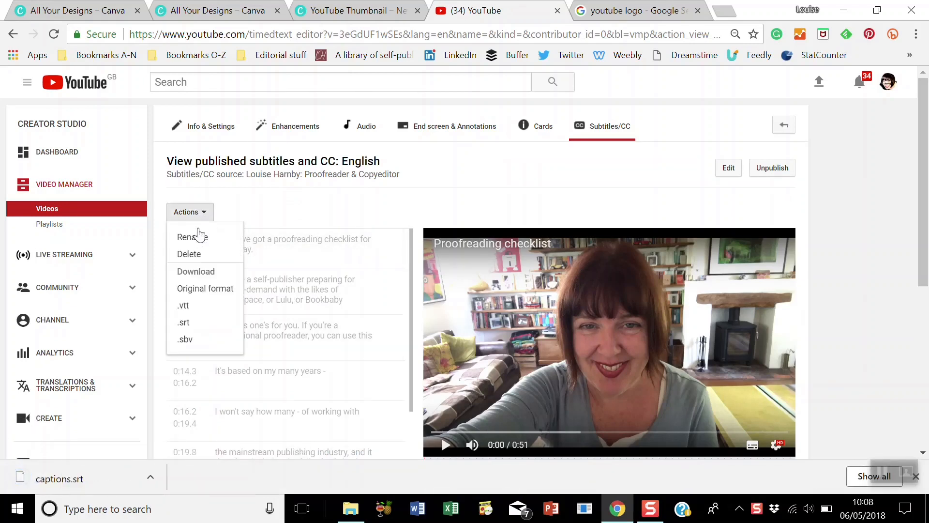
{"action": "left_click", "coordinate": [183, 323]}
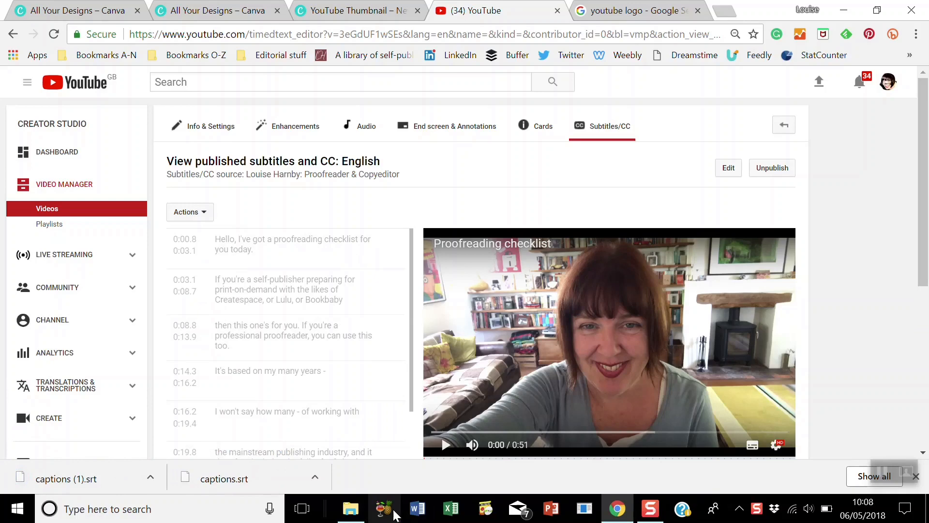
Rename captions.srt in Downloads to captions.doc, accepting the extension-change warning.
{"action": "left_click", "coordinate": [351, 508]}
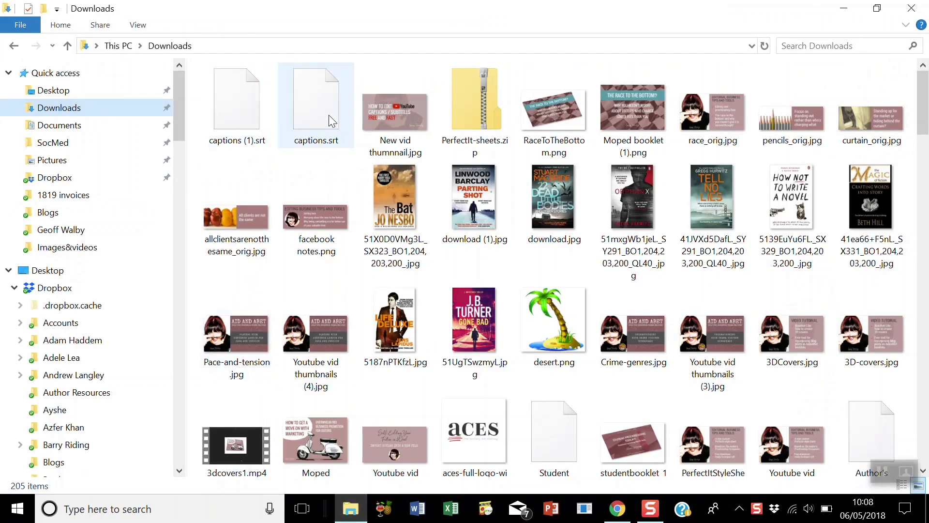
{"action": "mouse_move", "coordinate": [321, 145]}
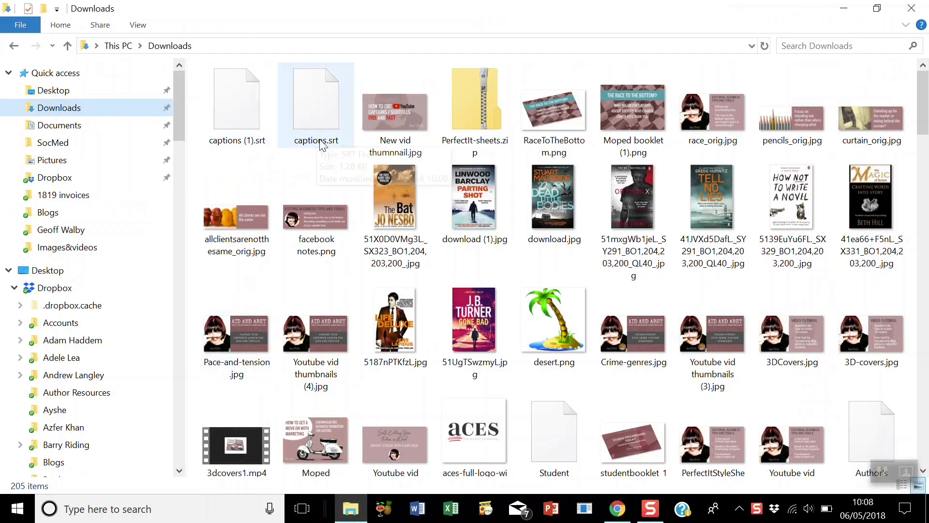
{"action": "right_click", "coordinate": [316, 99]}
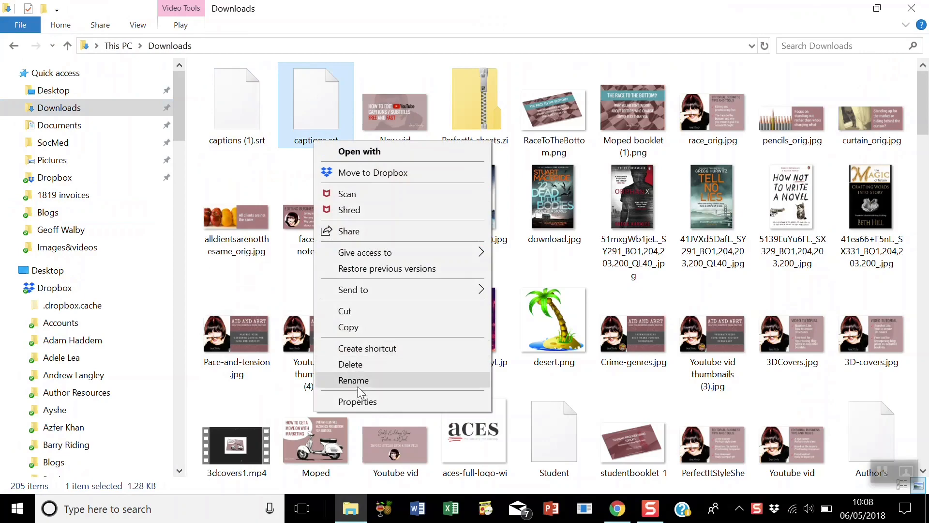
{"action": "left_click", "coordinate": [353, 380]}
{"action": "type", "text": "doc"}
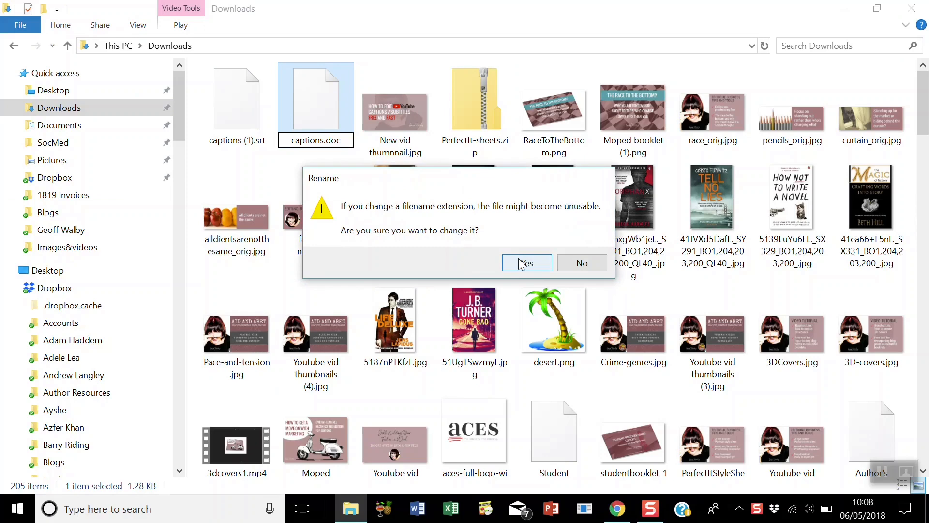
{"action": "left_click", "coordinate": [527, 263]}
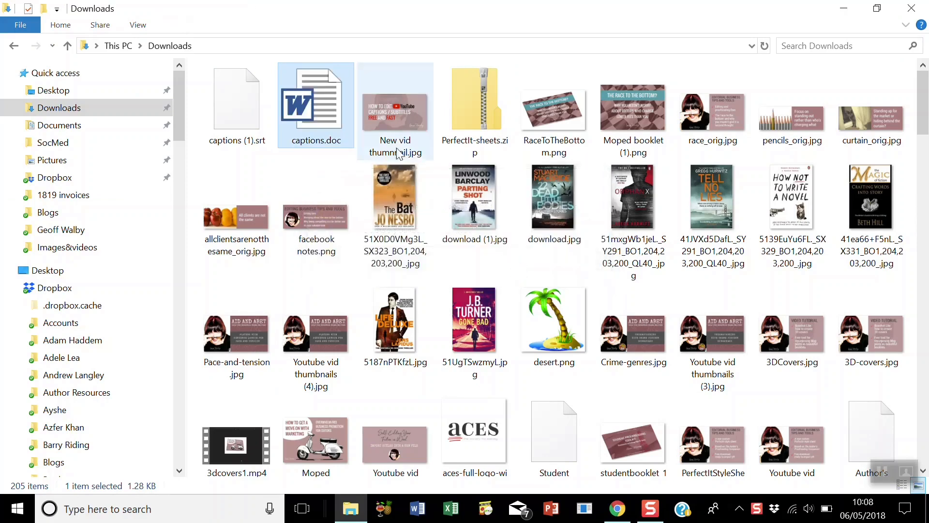
Open captions.doc in Word, edit the subtitle text, save as plain text, and close Word.
{"action": "double_click", "coordinate": [315, 100]}
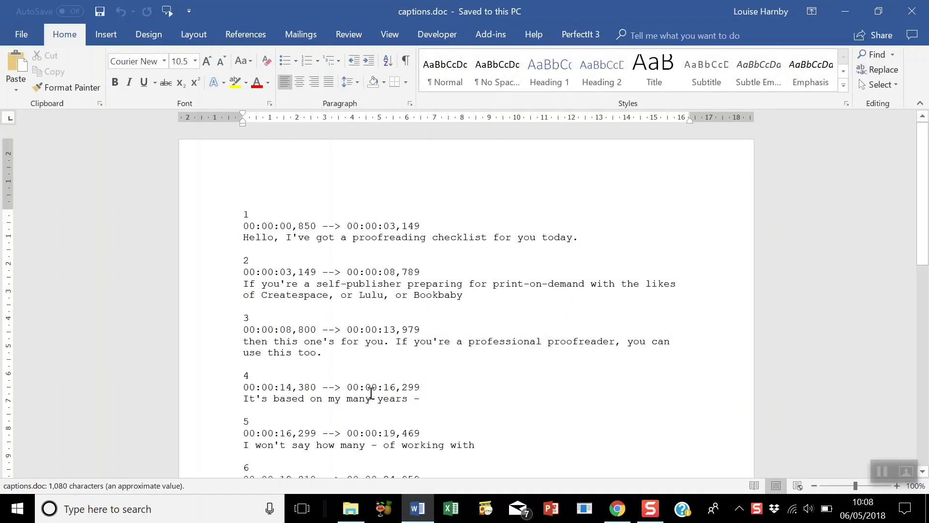
{"action": "mouse_move", "coordinate": [406, 363]}
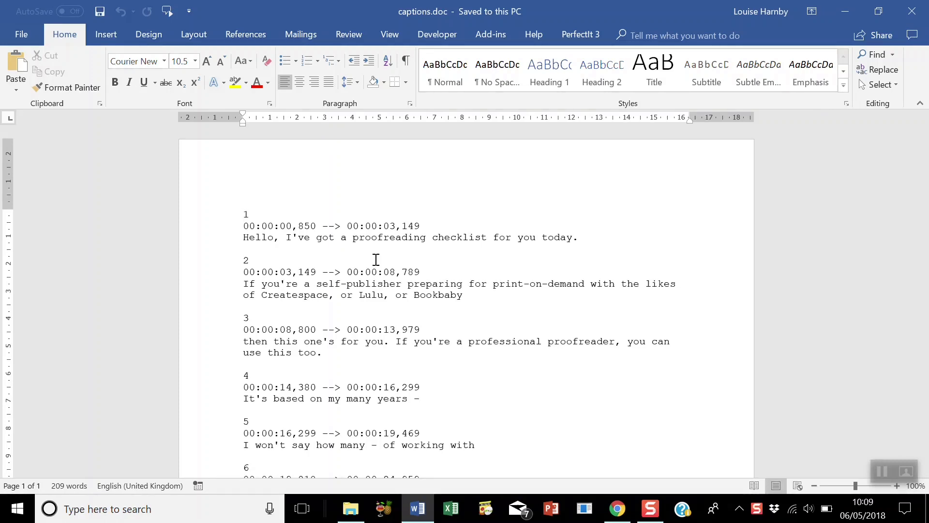
{"action": "left_click", "coordinate": [243, 214]}
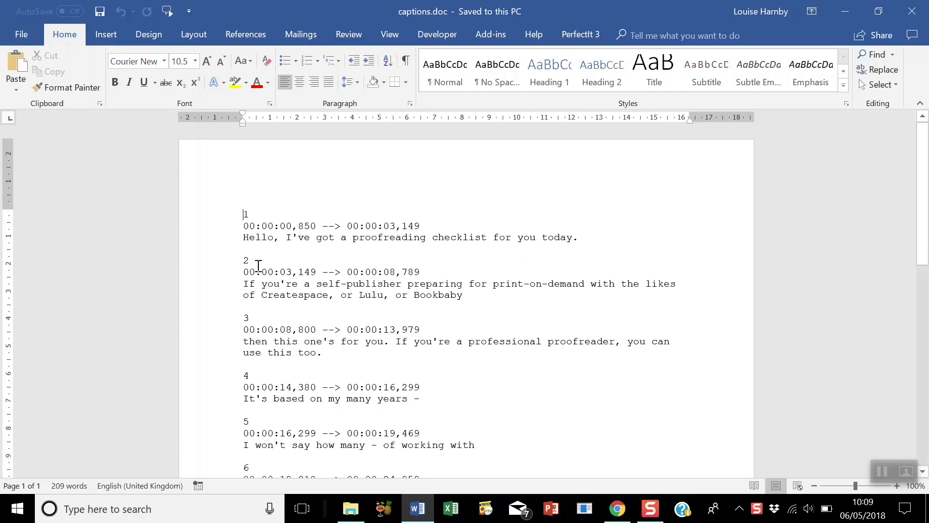
{"action": "mouse_move", "coordinate": [22, 35]}
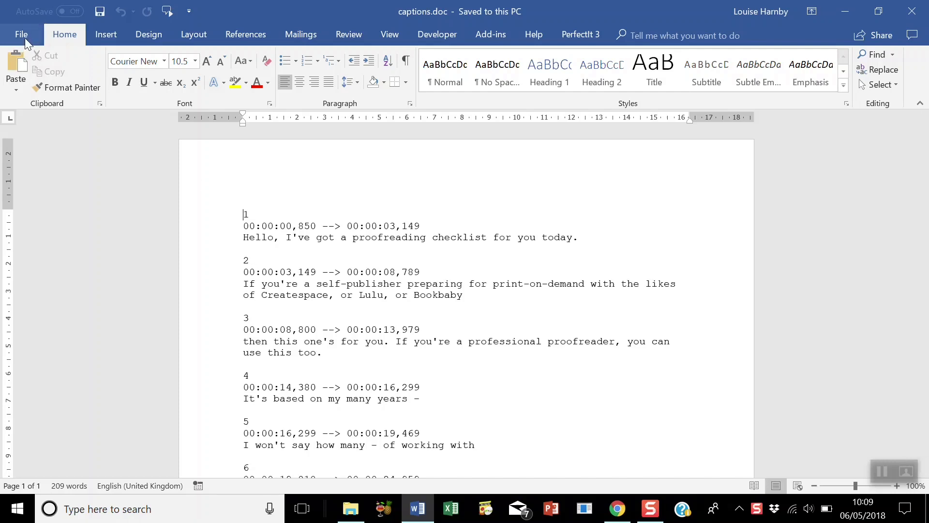
{"action": "key", "text": "ctrl+s"}
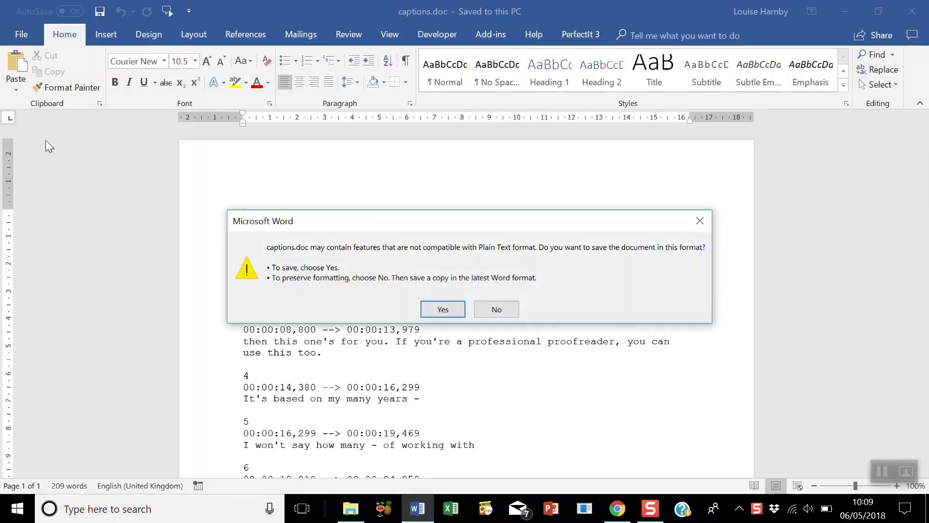
{"action": "mouse_move", "coordinate": [454, 275]}
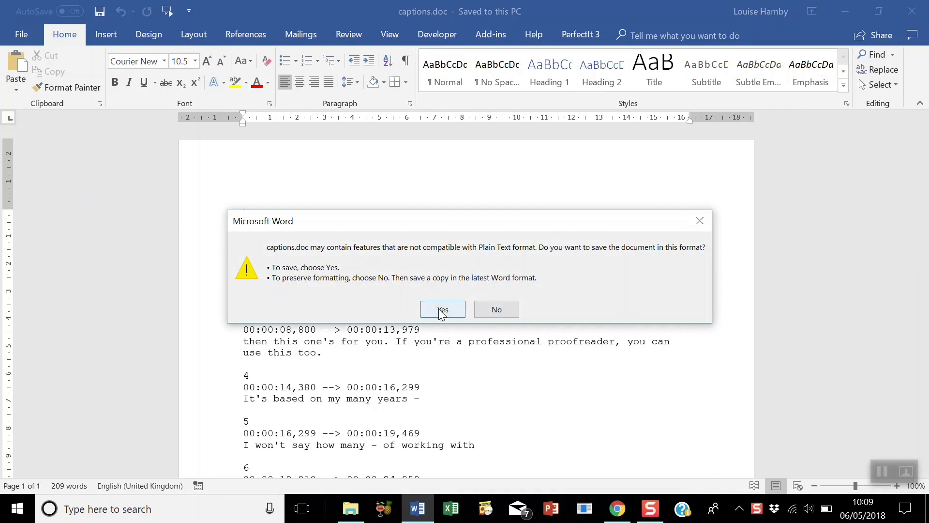
{"action": "left_click", "coordinate": [442, 310]}
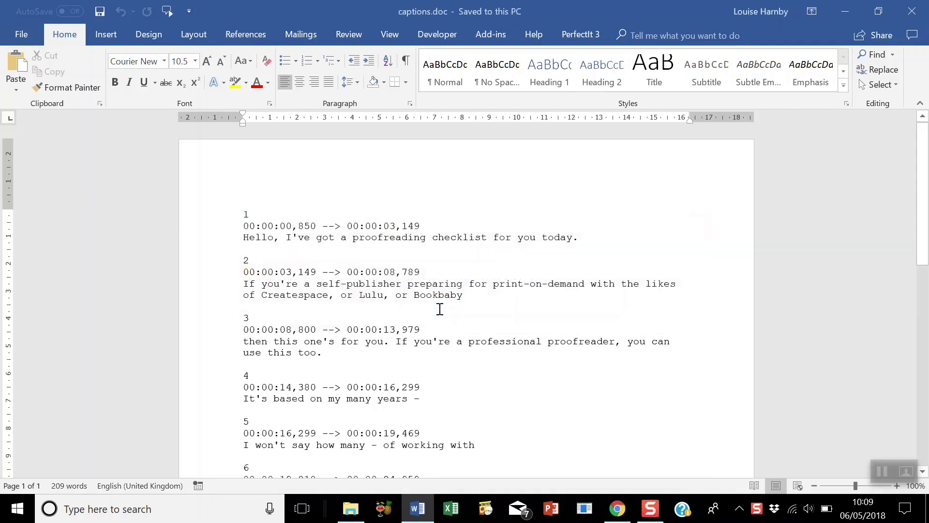
{"action": "left_click", "coordinate": [350, 508]}
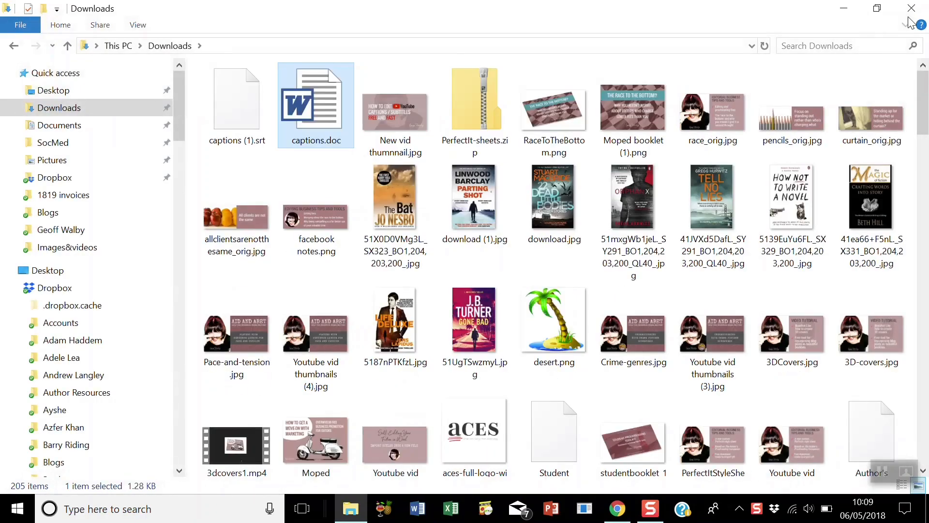
{"action": "mouse_move", "coordinate": [318, 149]}
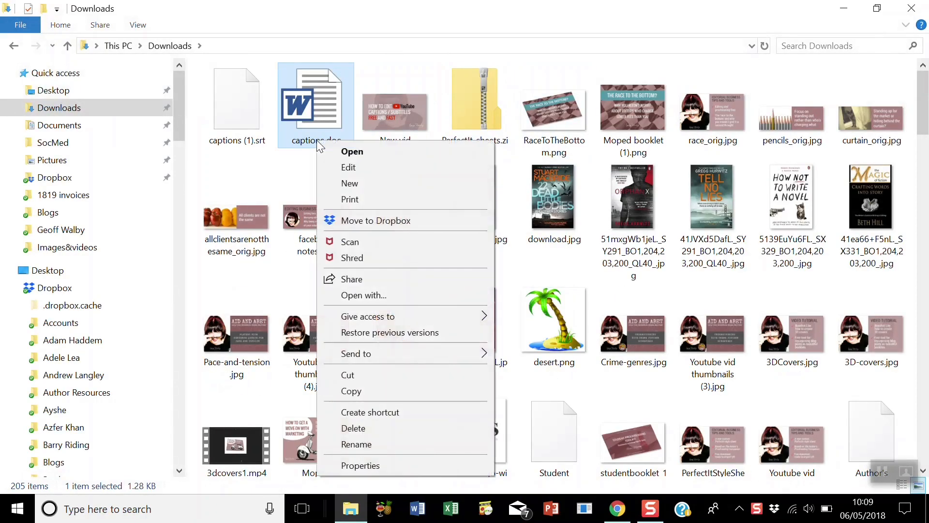
Rename captions.doc back to captions.srt, confirming the extension change.
{"action": "left_click", "coordinate": [356, 444]}
{"action": "type", "text": "srt"}
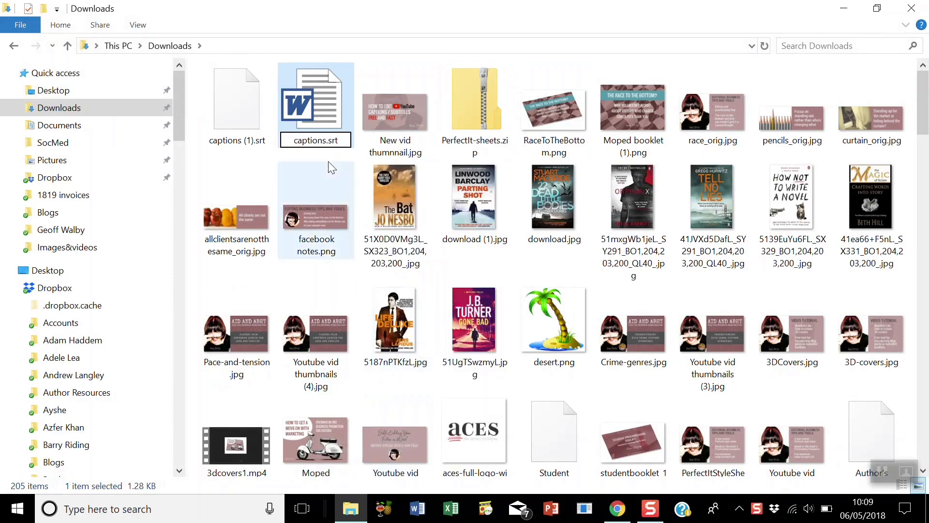
{"action": "key", "text": "Enter"}
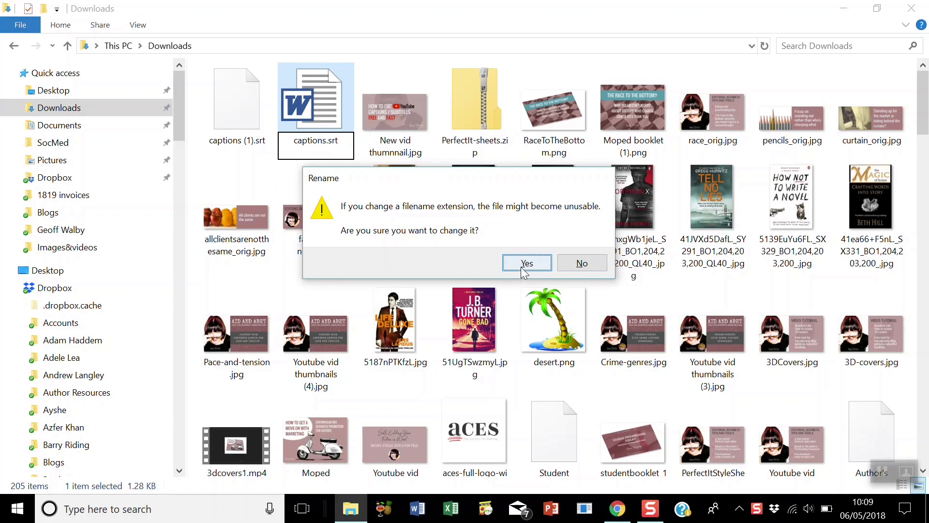
{"action": "mouse_move", "coordinate": [518, 268]}
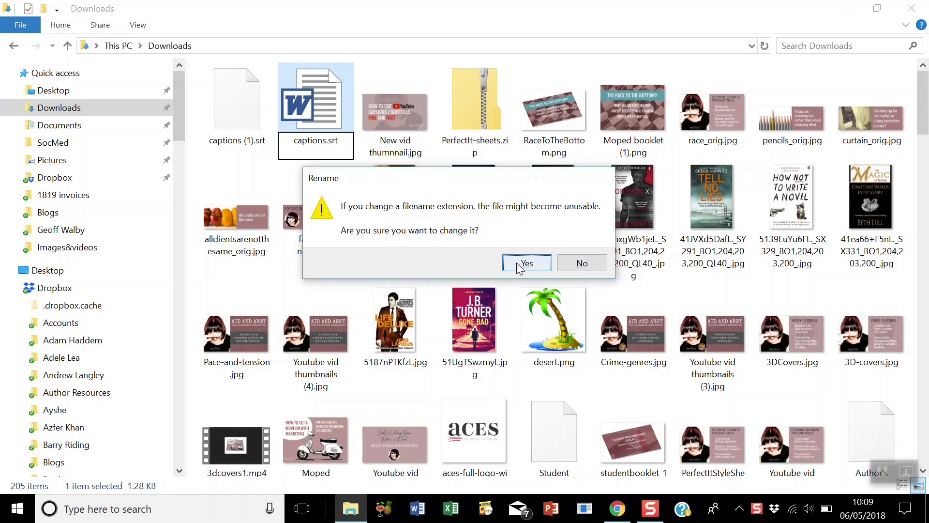
{"action": "left_click", "coordinate": [526, 263]}
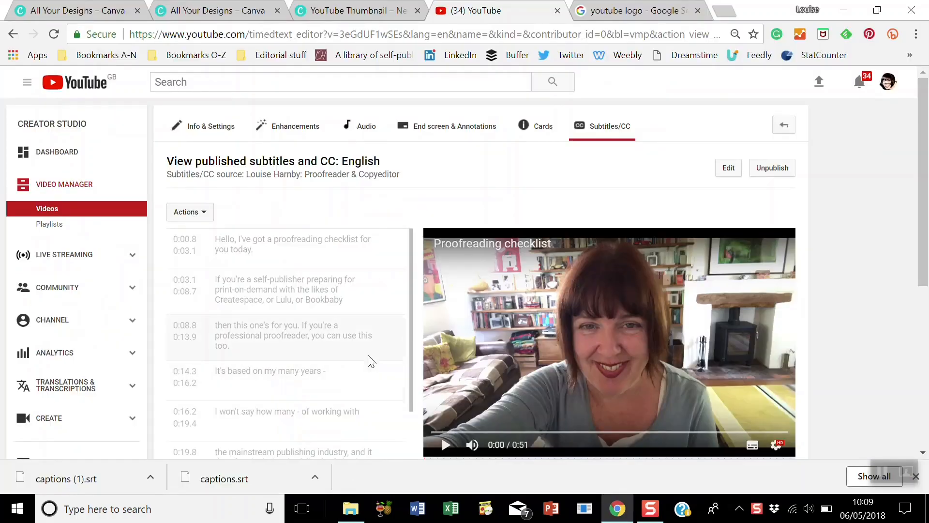
{"action": "mouse_move", "coordinate": [767, 171]}
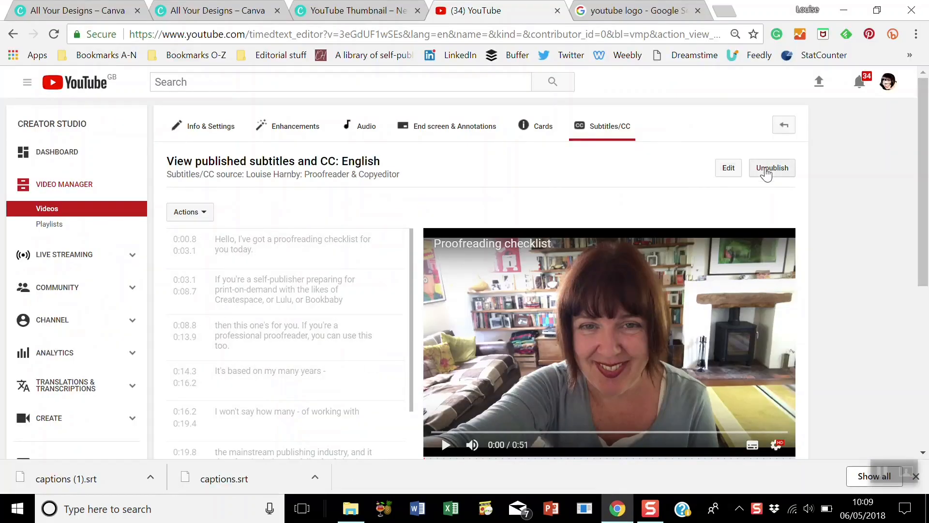
Unpublish the English subtitles and delete the remaining subtitle draft.
{"action": "left_click", "coordinate": [772, 168]}
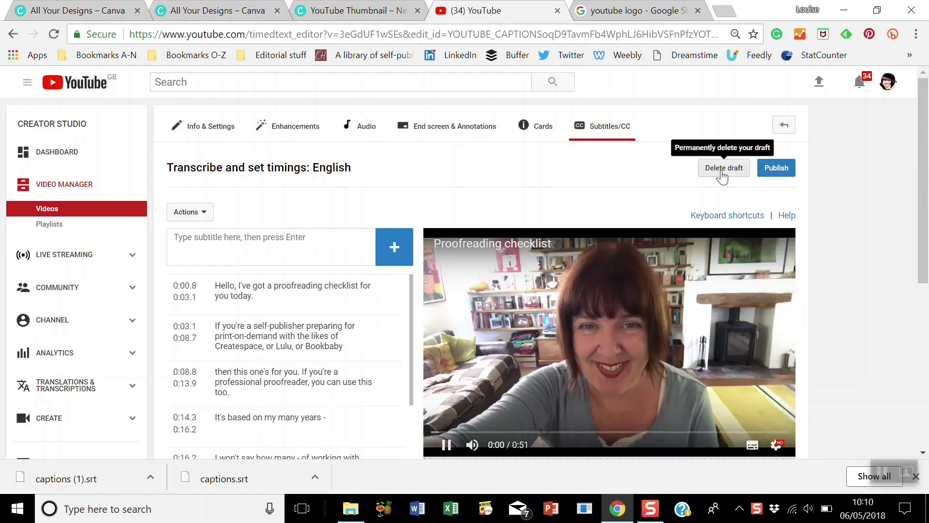
{"action": "left_click", "coordinate": [446, 444]}
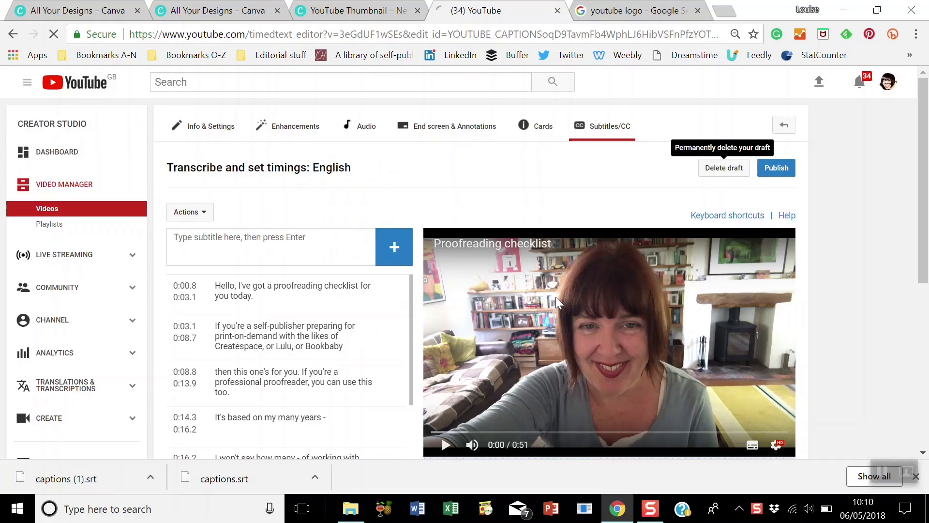
{"action": "left_click", "coordinate": [724, 168]}
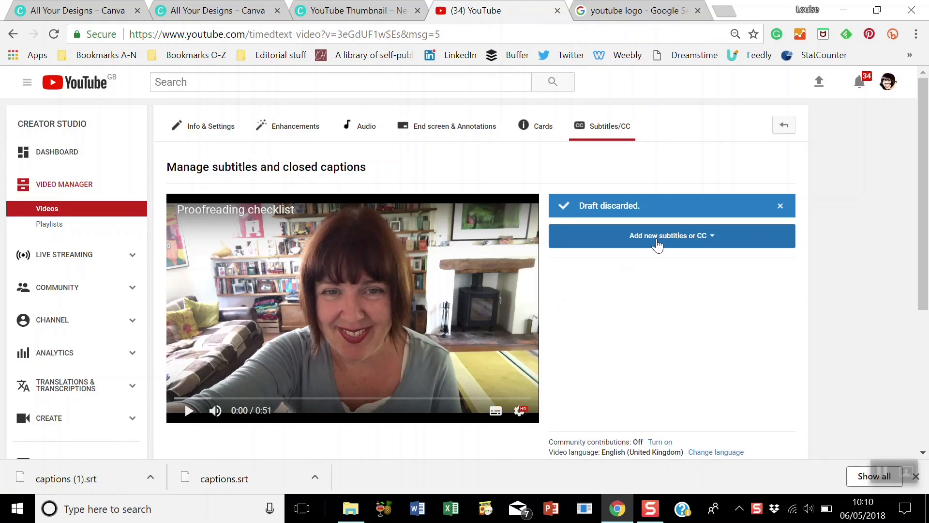
Add new English subtitles by uploading a Subtitles file, browsing for captions.srt.
{"action": "left_click", "coordinate": [672, 235]}
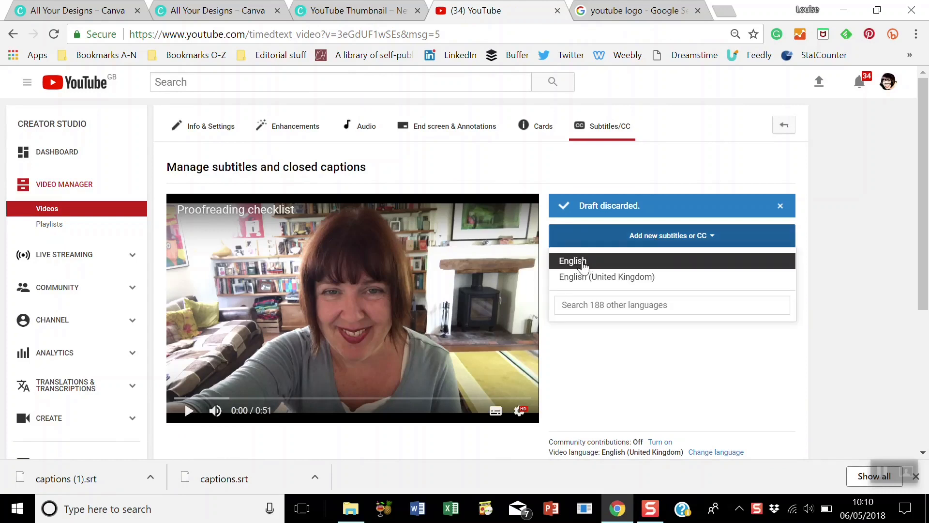
{"action": "left_click", "coordinate": [573, 261]}
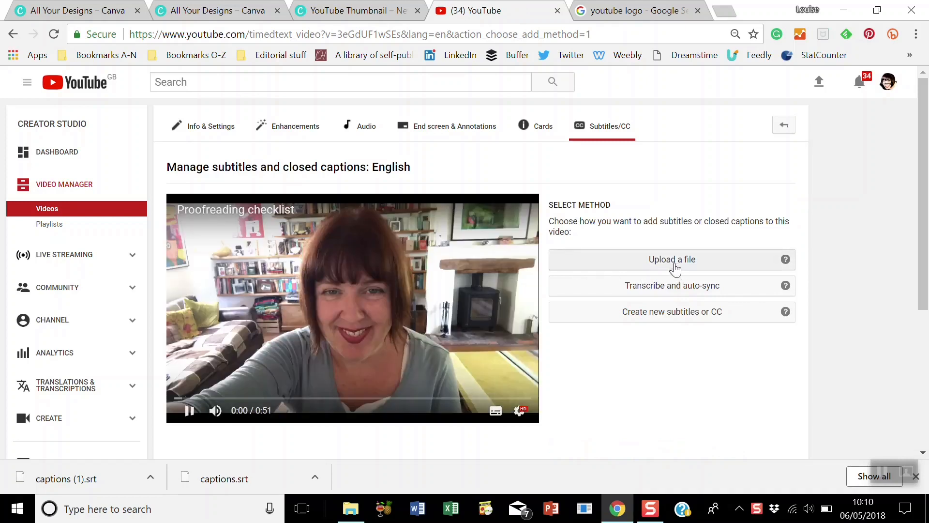
{"action": "left_click", "coordinate": [672, 260]}
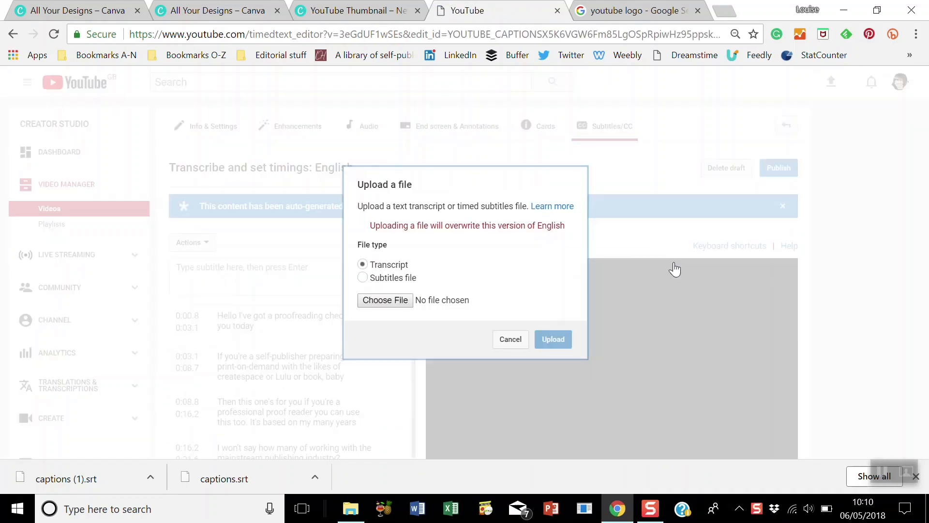
{"action": "left_click", "coordinate": [362, 277]}
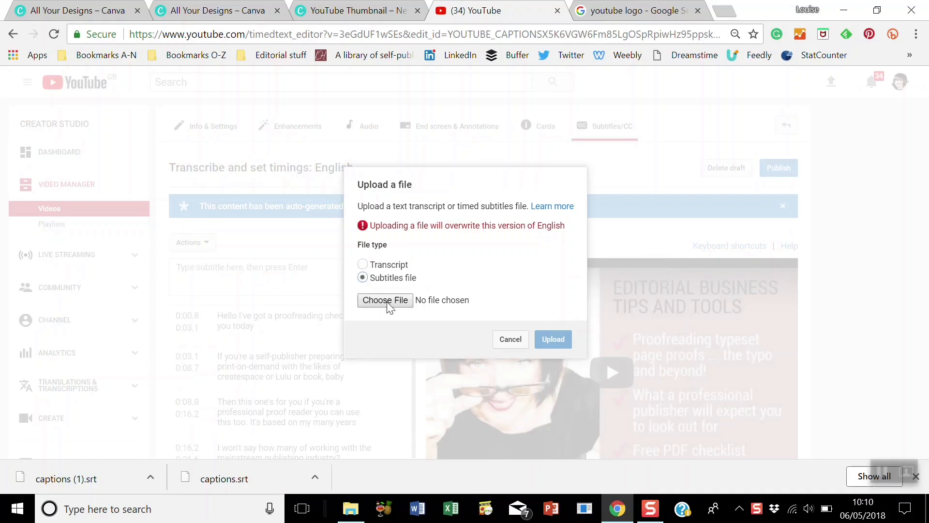
{"action": "left_click", "coordinate": [385, 300]}
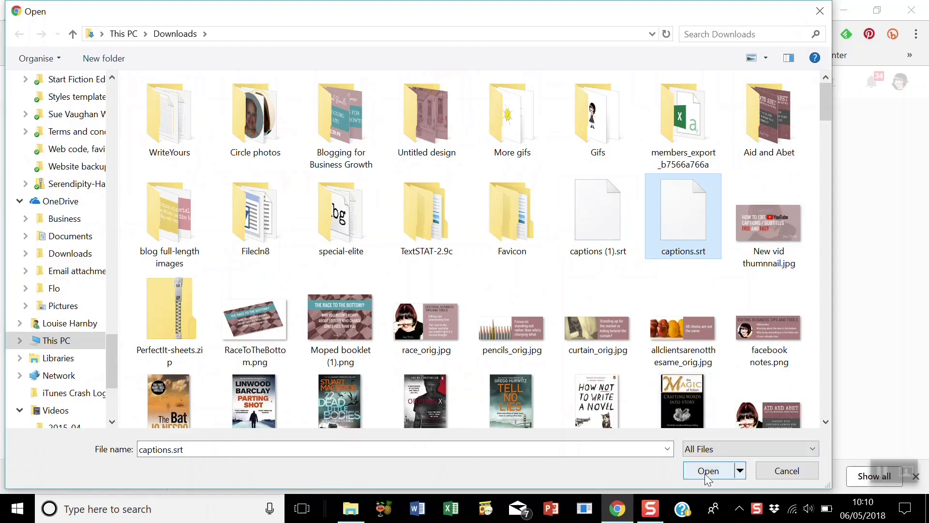
Pick captions.srt from Downloads, upload it, and publish the English subtitles.
{"action": "left_click", "coordinate": [708, 470]}
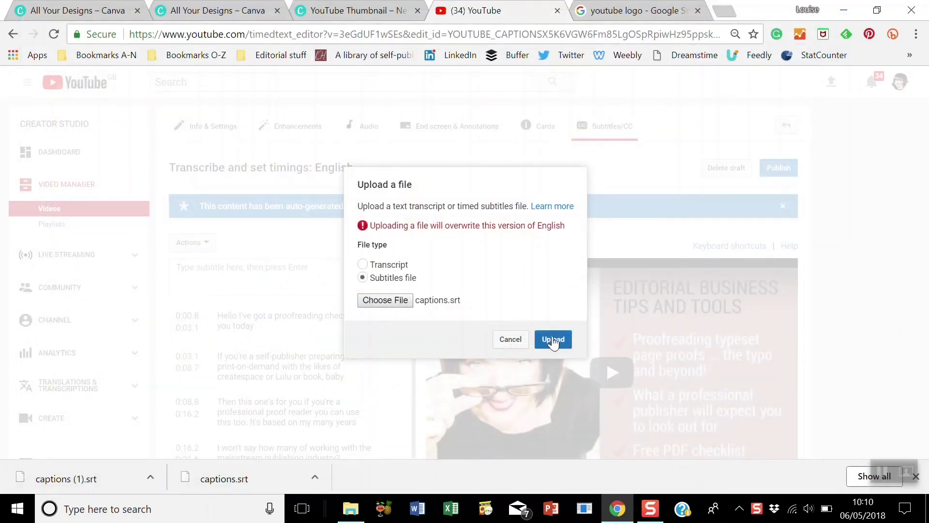
{"action": "left_click", "coordinate": [553, 339]}
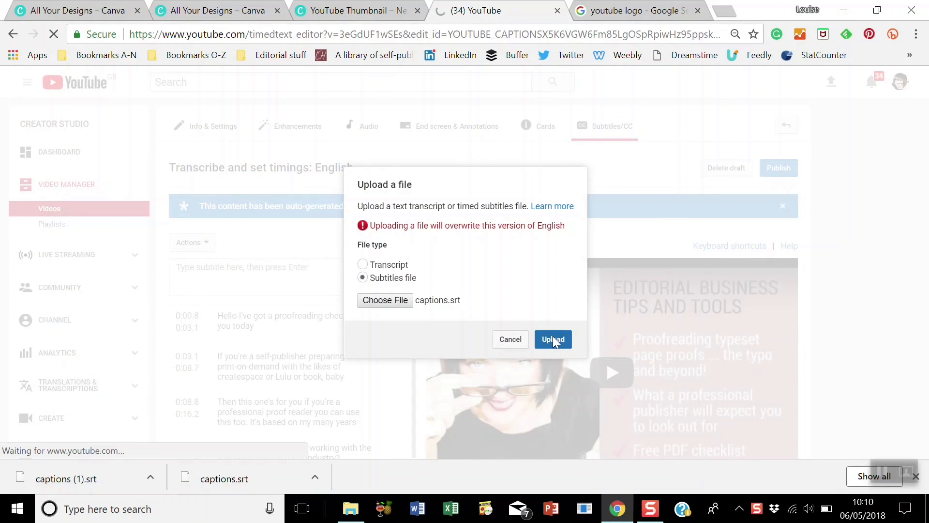
{"action": "left_click", "coordinate": [553, 339]}
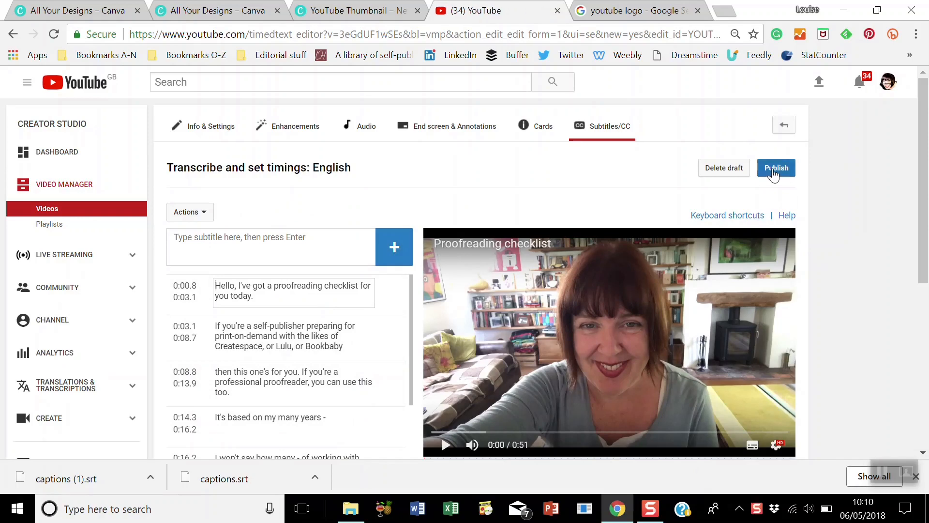
{"action": "left_click", "coordinate": [776, 168]}
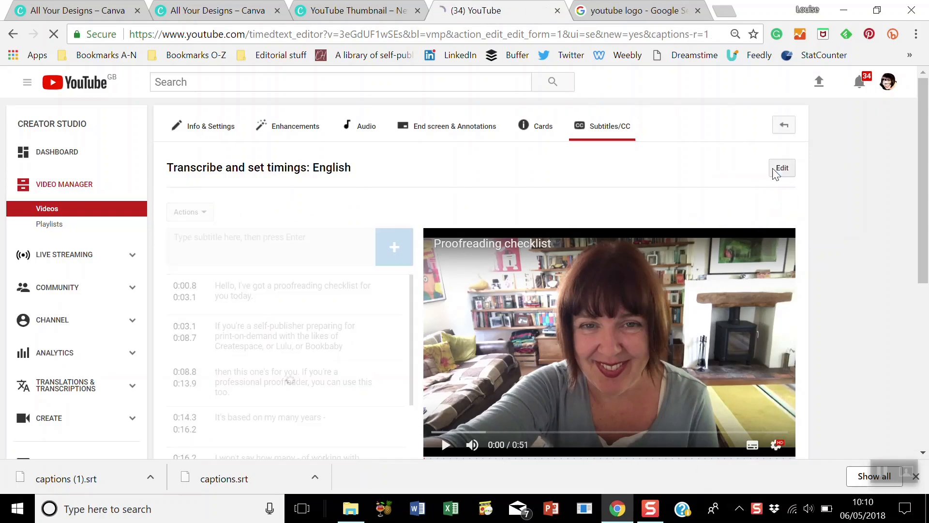